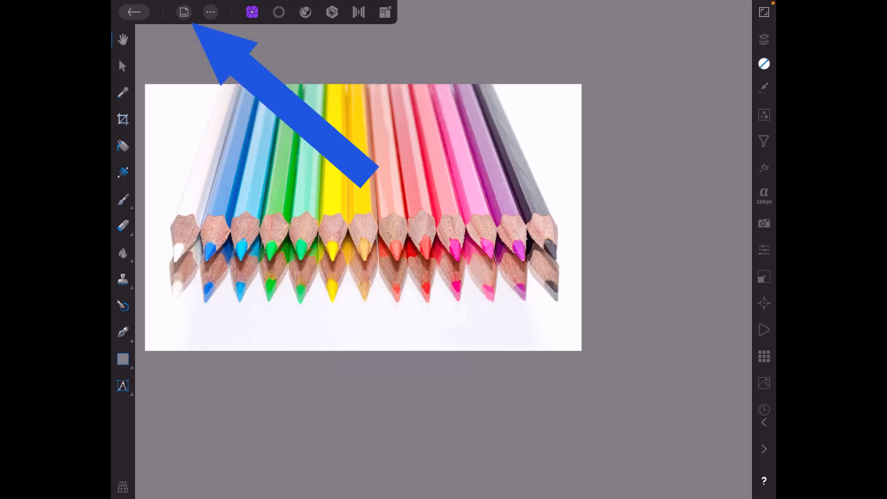
- Show the Guides settings from the Document menu, paging past the zero margins to the guide options
left_click(183, 11)
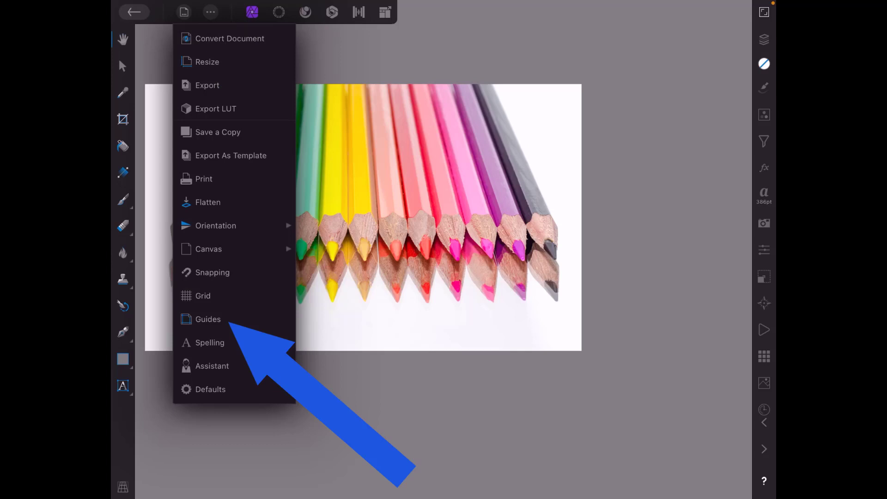
left_click(208, 319)
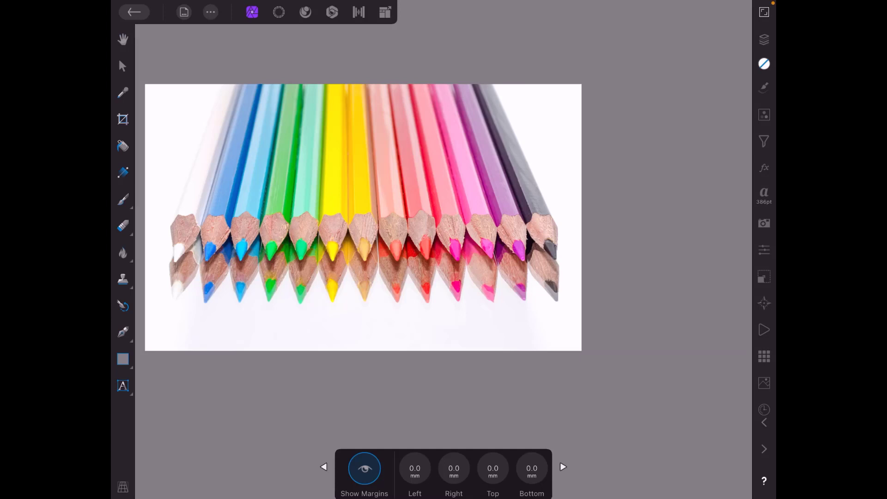
left_click(562, 466)
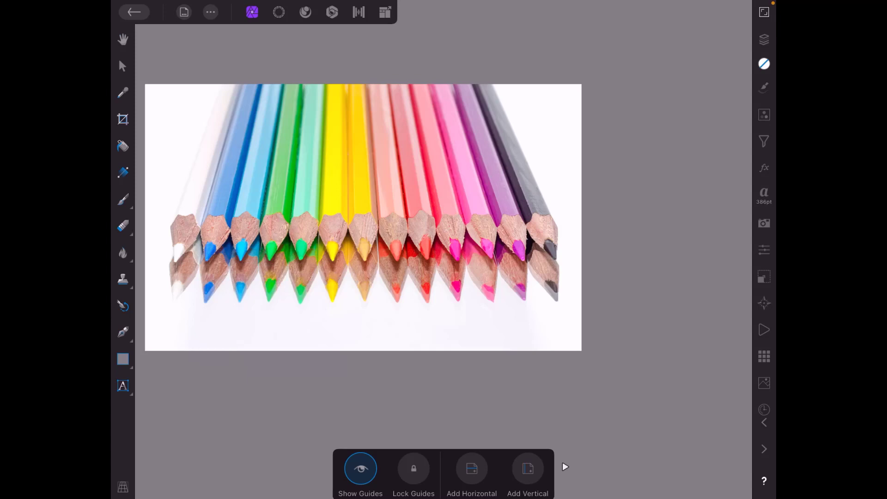
- Place one horizontal guide across the upper photo and two vertical guides either side of centre
left_click(472, 469)
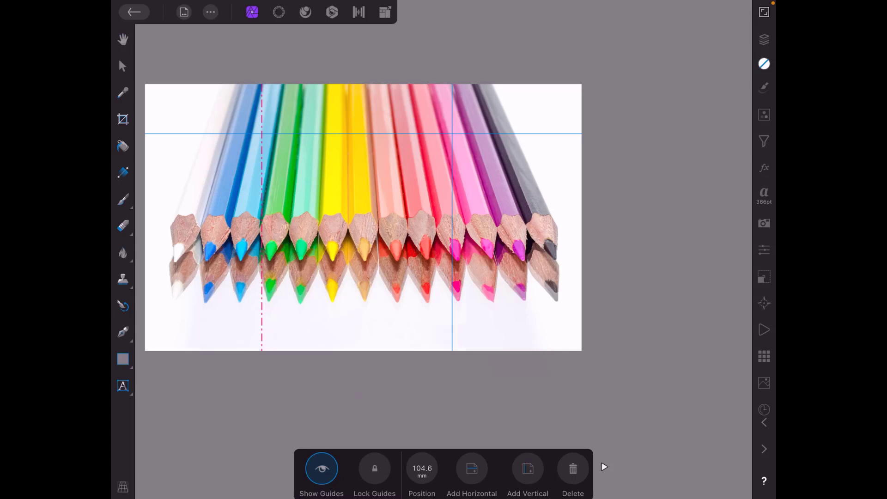
left_click(122, 65)
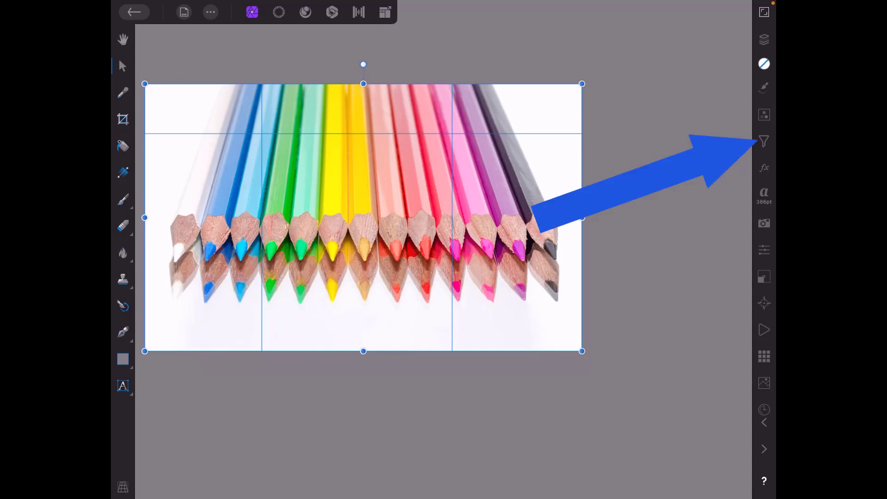
- Start the Perspective filter from the Distortions category on the pencils photo layer
left_click(764, 141)
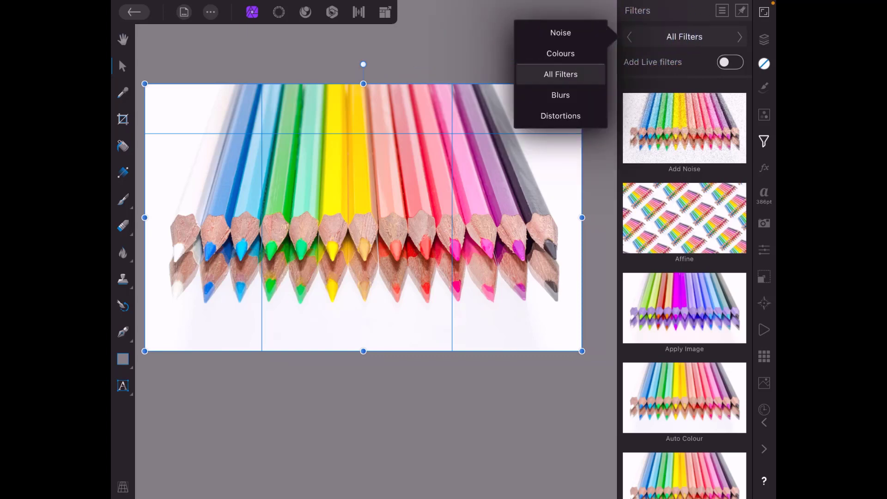
left_click(560, 115)
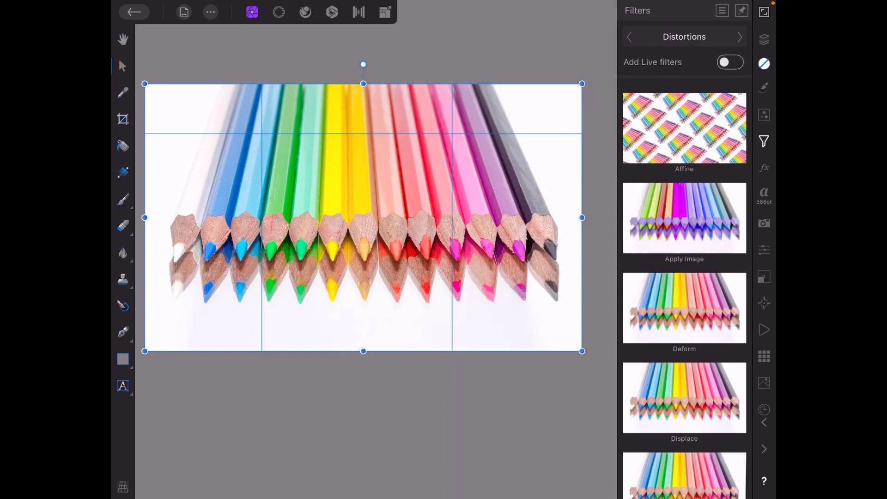
scroll("down", 3)
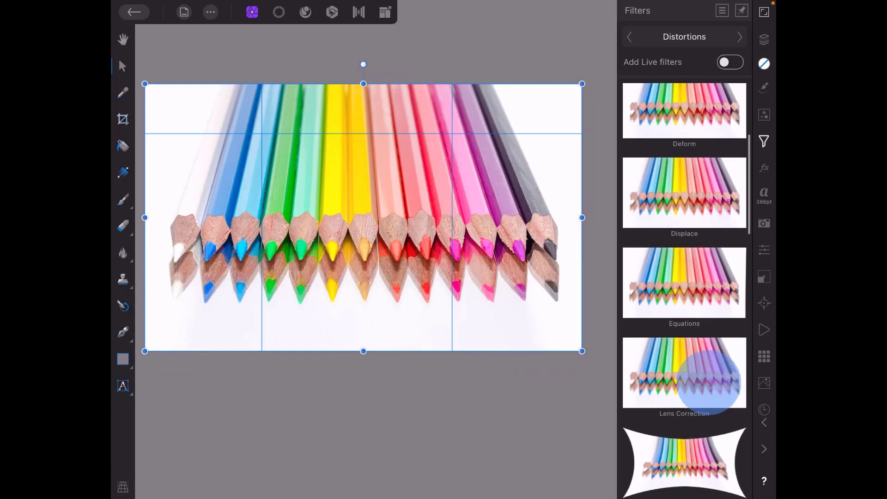
scroll("down", 3)
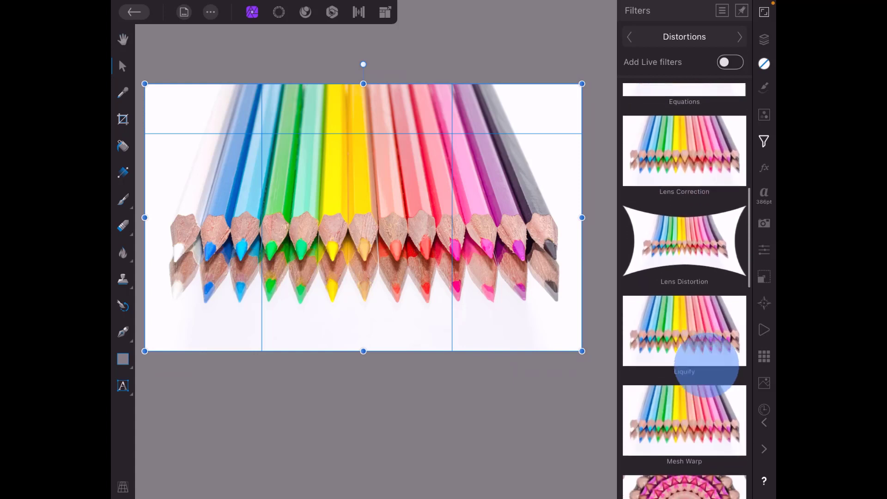
scroll("down", 3)
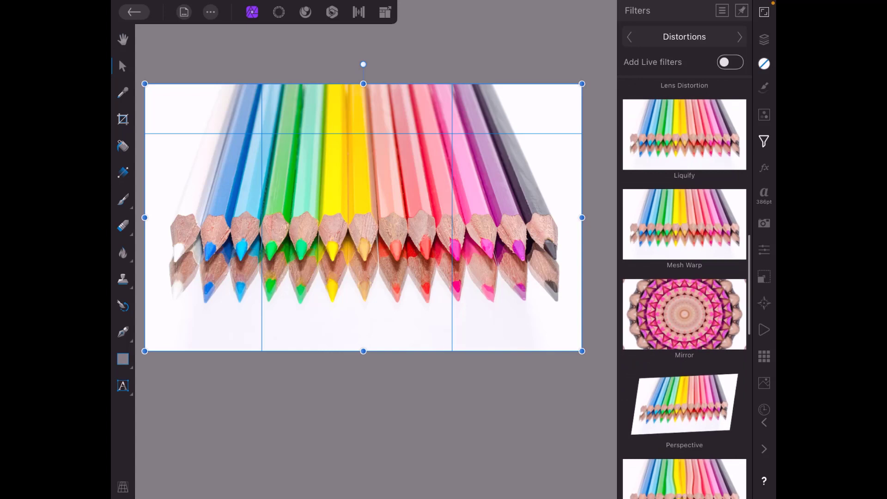
scroll("up", 3)
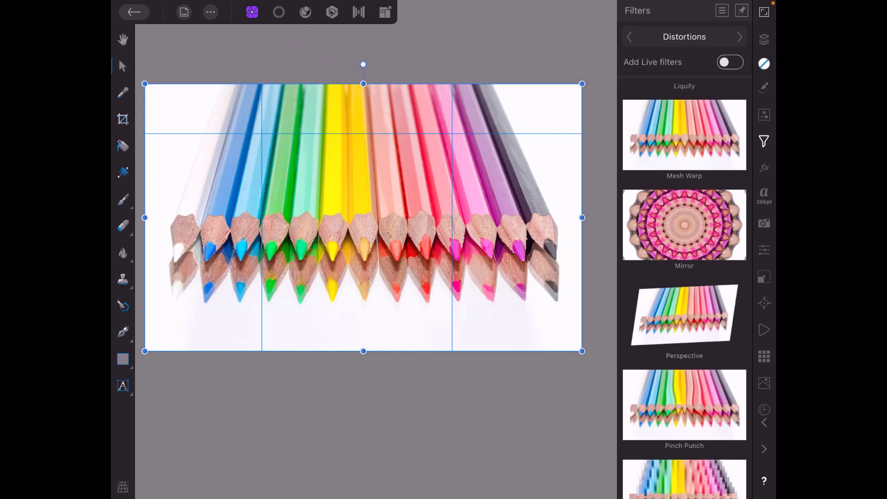
left_click(764, 39)
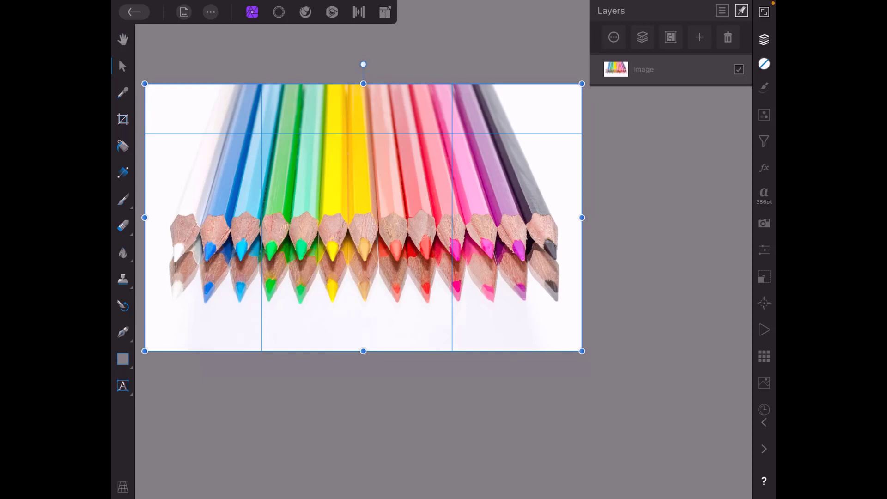
left_click(764, 141)
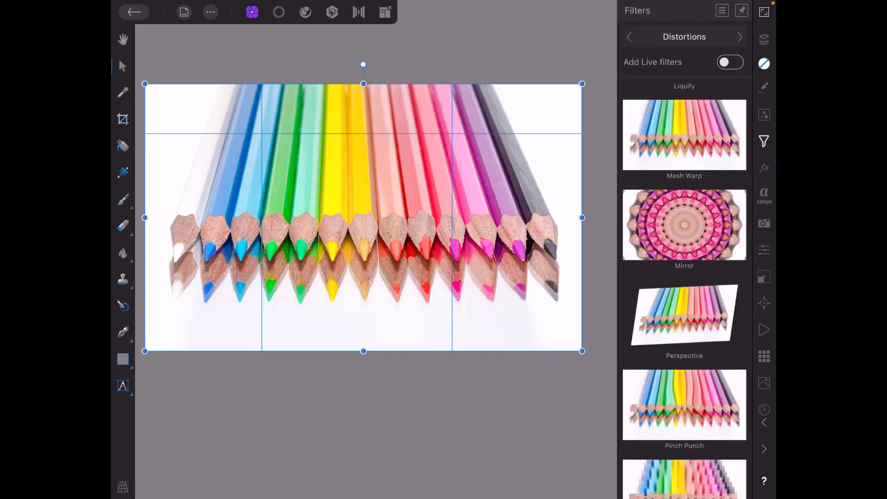
left_click(683, 314)
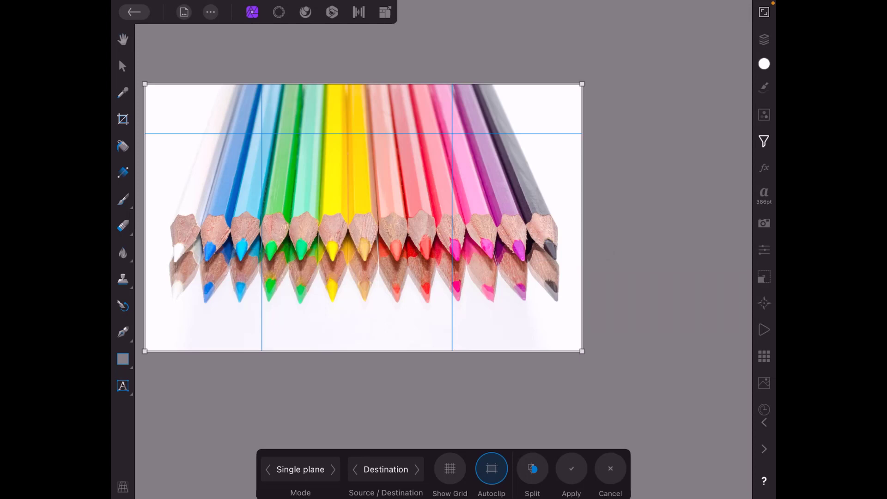
- Pull the top perspective corners inward to the guide intersections, forming a converging trapezoid
left_click(764, 39)
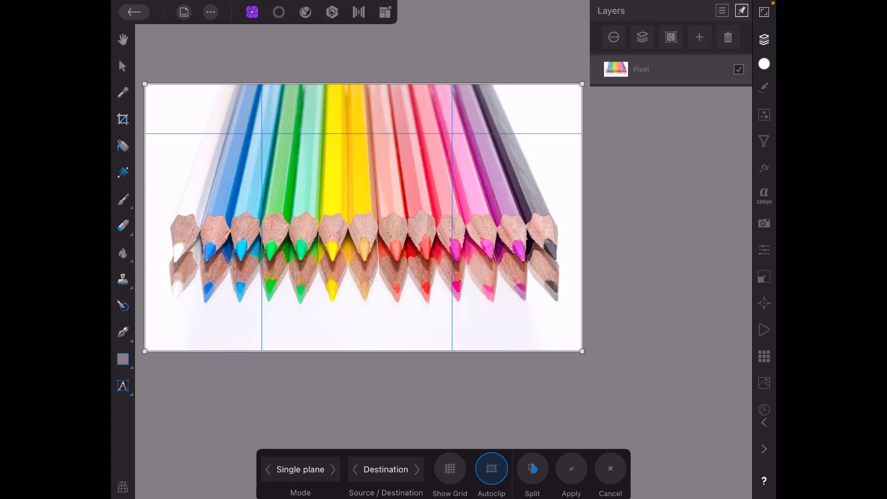
left_click(763, 11)
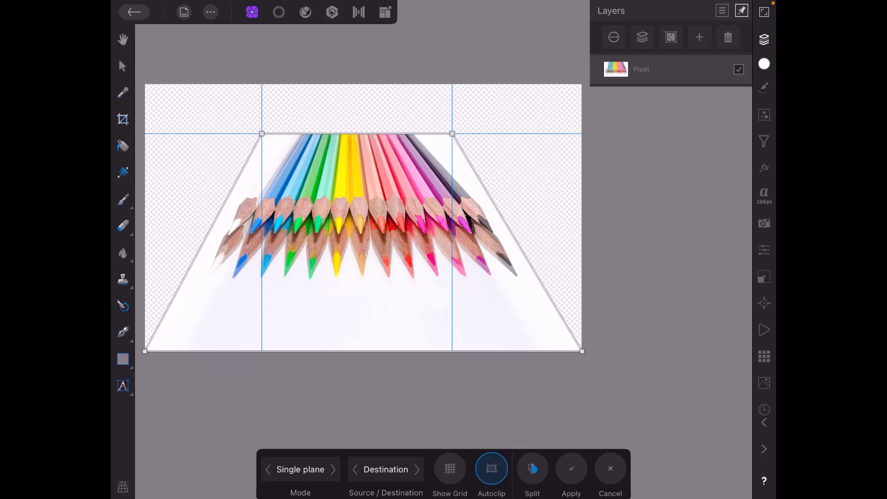
- Add an empty pixel layer below the photo and commit the perspective distortion with Apply
left_click(700, 37)
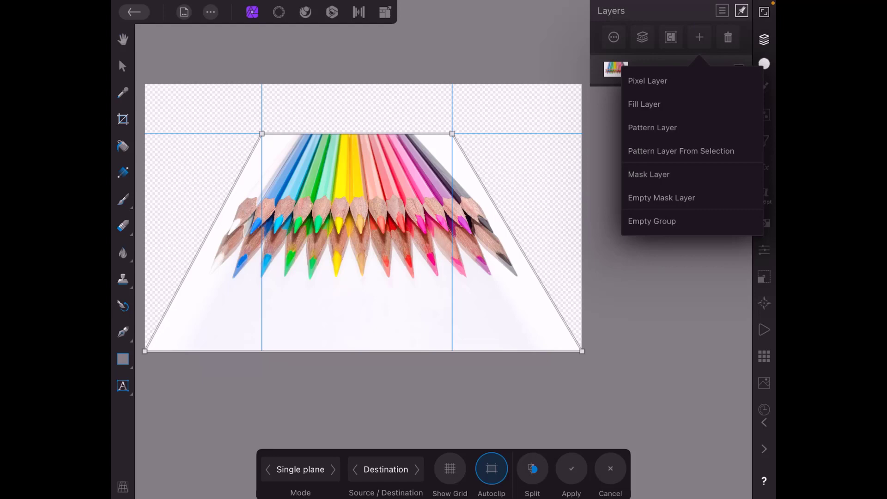
left_click(647, 81)
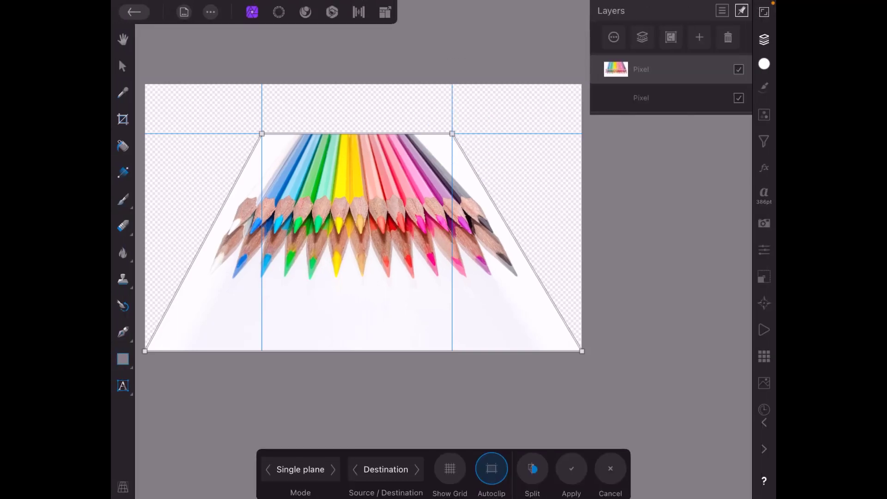
left_click(571, 469)
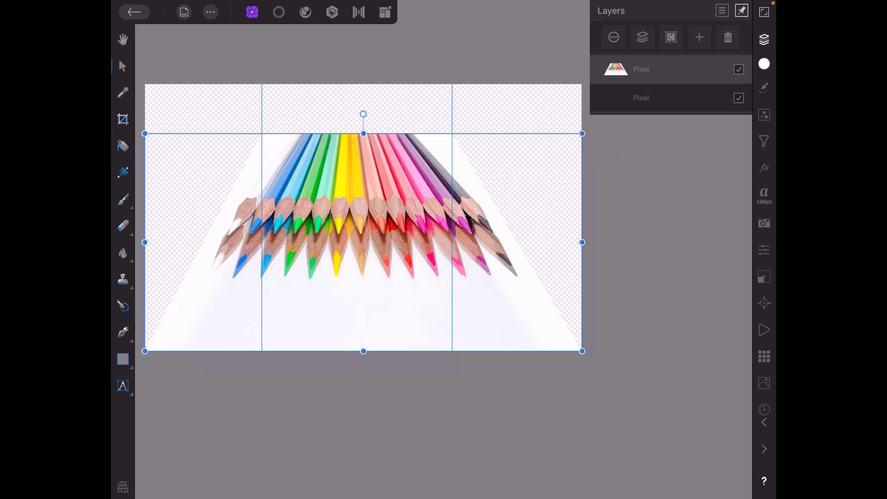
- Remove the two vertical guides, keeping the horizontal one, and deselect the photo layer
left_click(536, 131)
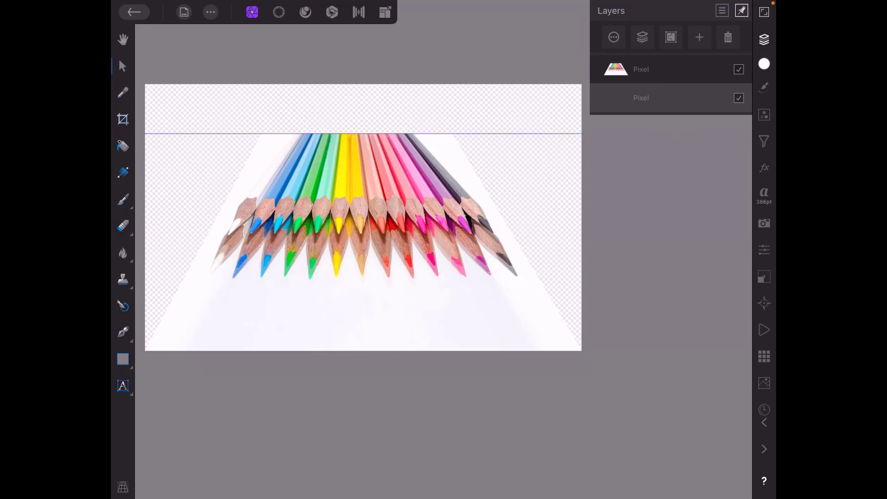
- Flood-fill the lower pixel layer with white behind the trapezoid, then select the photo with Move
left_click(122, 146)
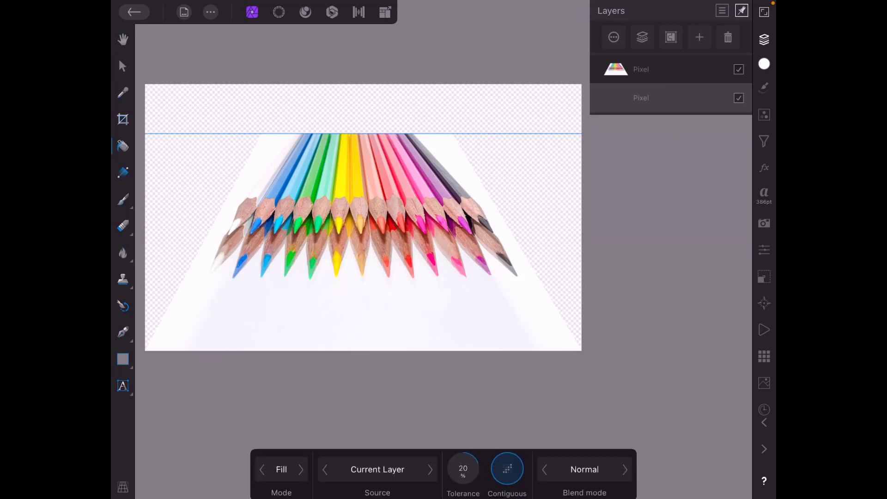
left_click(764, 64)
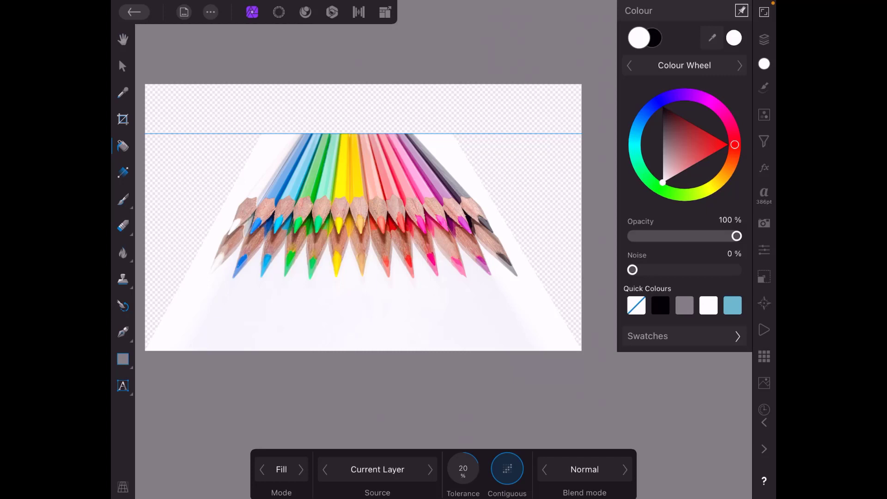
left_click(362, 107)
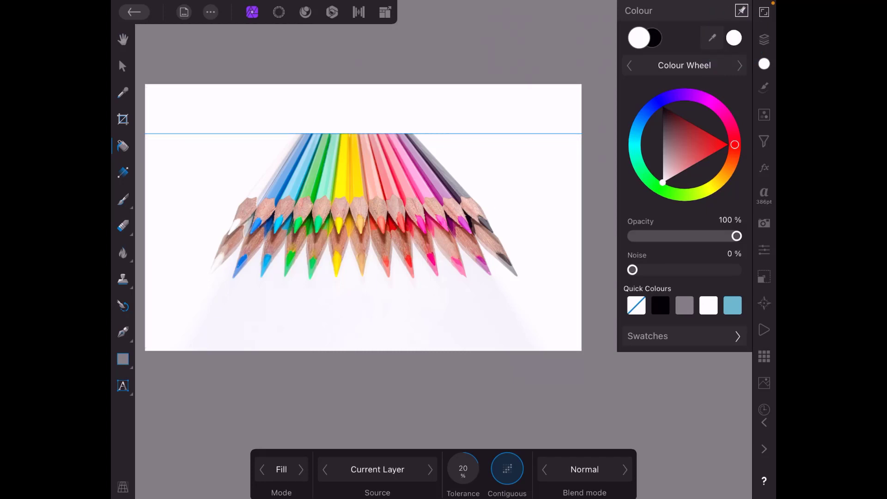
left_click(765, 39)
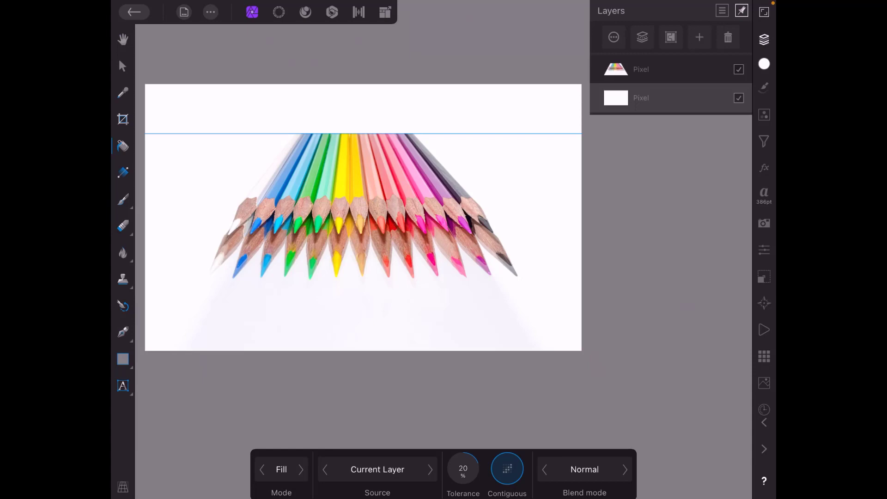
left_click(557, 135)
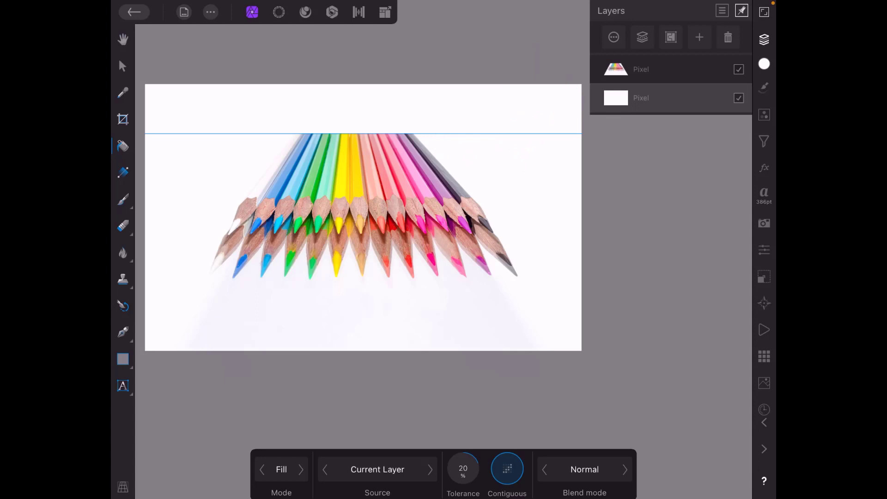
left_click(122, 66)
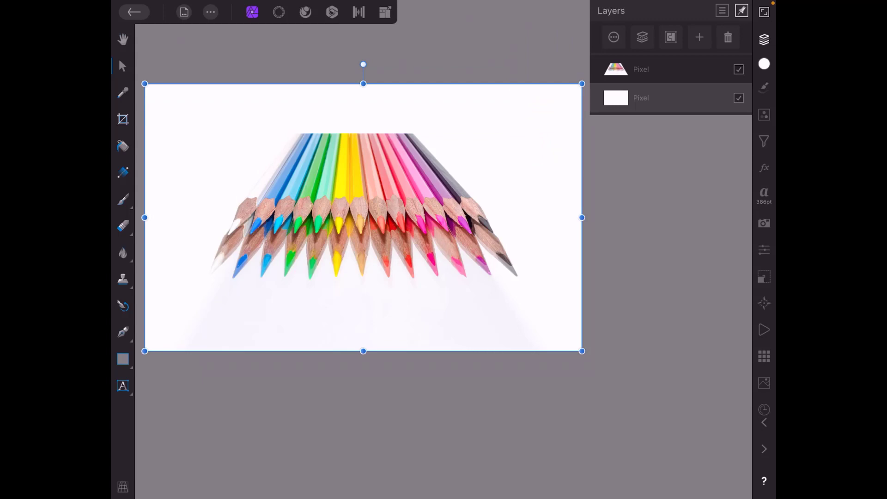
left_click_drag(363, 84, 364, 134)
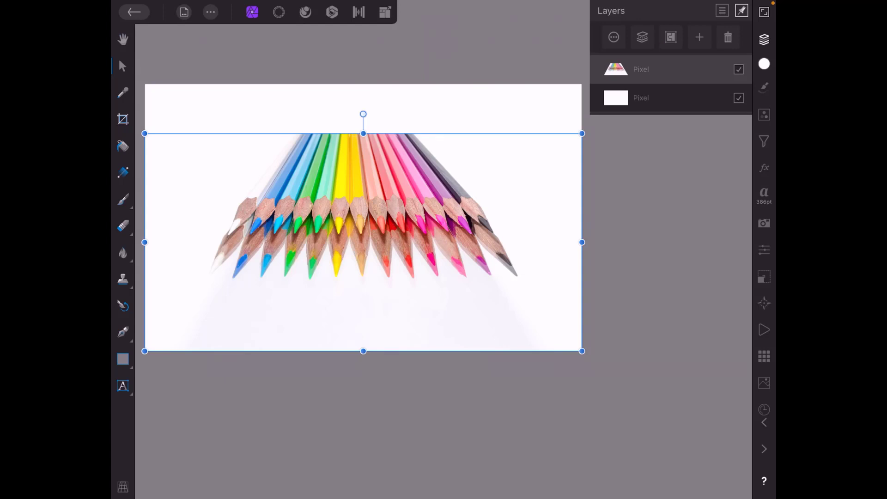
- Crop the canvas tightly around the pencils, trimming top and bottom, and apply the crop
left_click(122, 119)
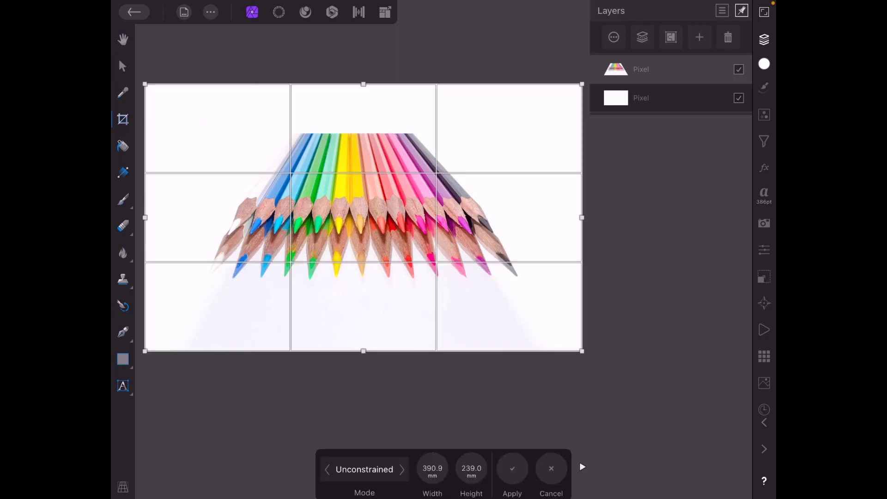
left_click_drag(363, 84, 363, 134)
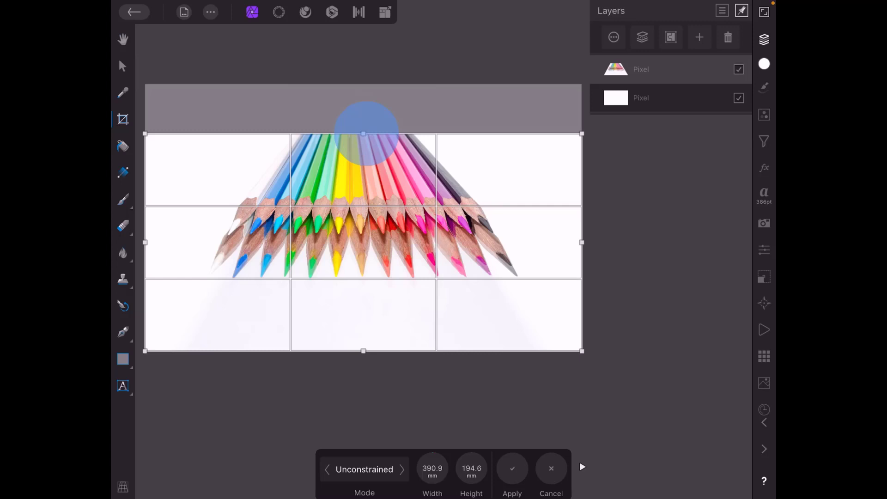
left_click_drag(362, 134, 362, 135)
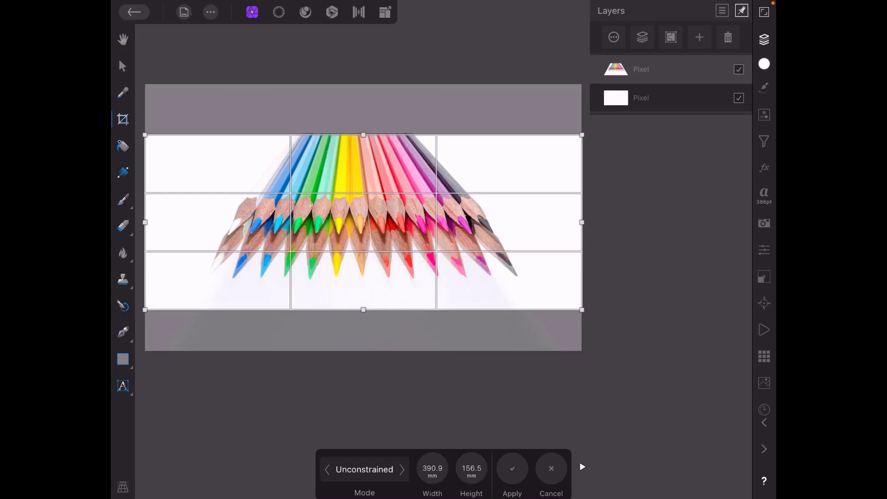
left_click(511, 468)
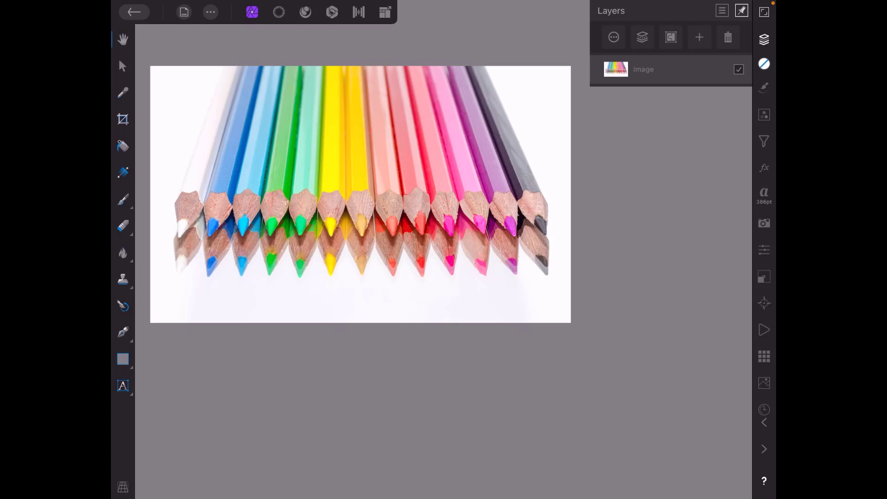
- On the original photo, add one horizontal and three vertical guides from the Guides settings
left_click(209, 11)
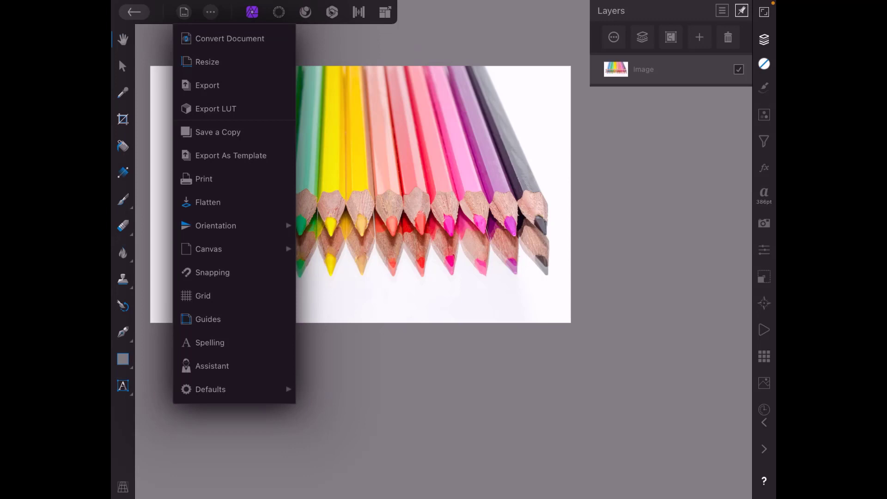
left_click(208, 319)
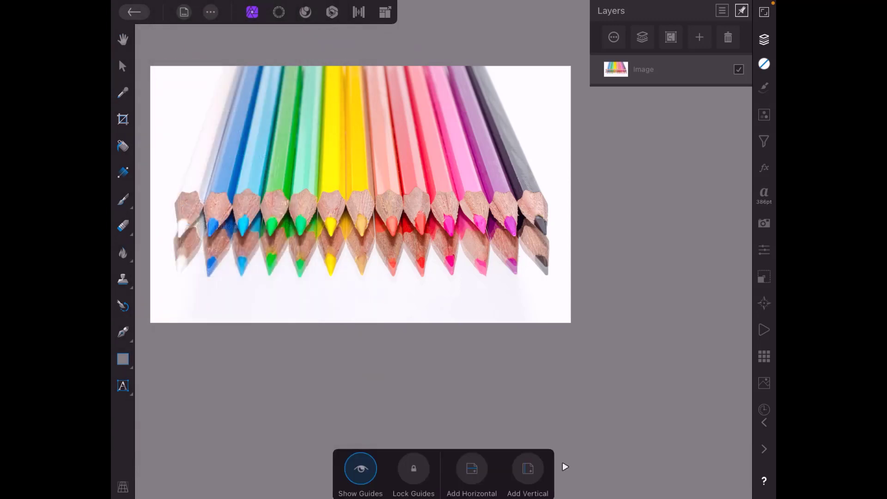
left_click(528, 468)
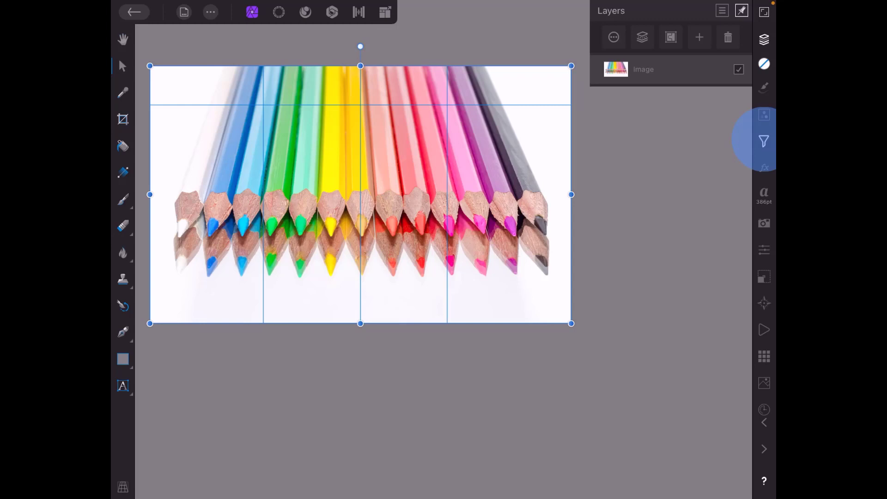
left_click(764, 141)
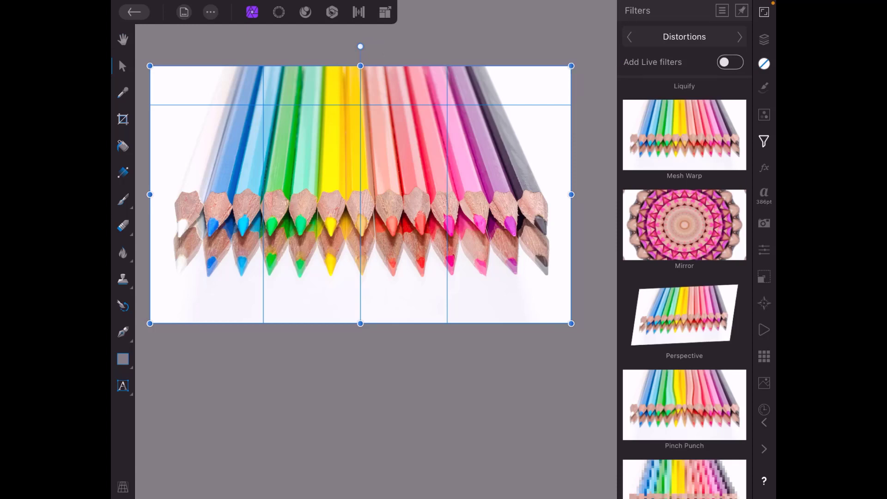
- Enable Add Live Filters and attach Perspective from Distortions as a live filter on the photo
left_click(730, 62)
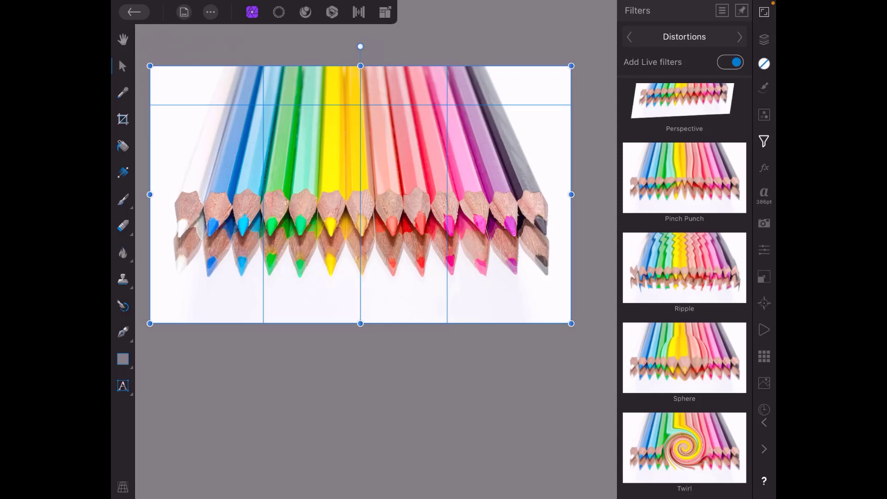
scroll("up", 3)
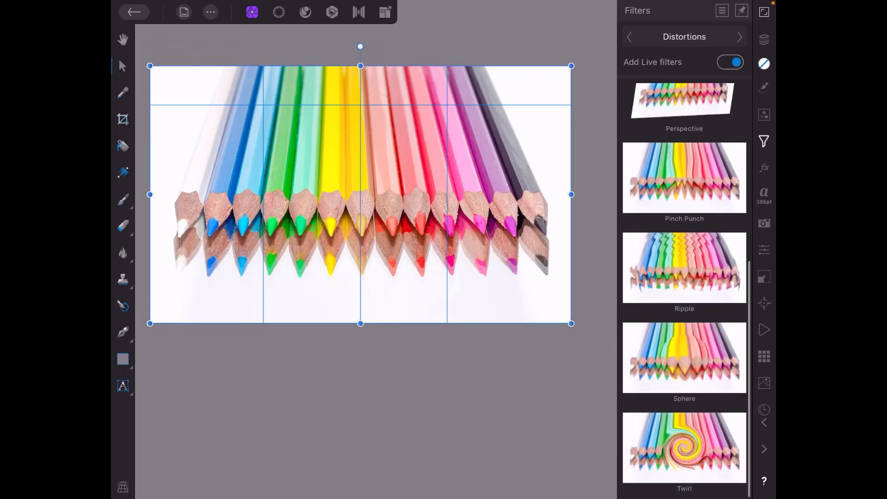
scroll("up", 3)
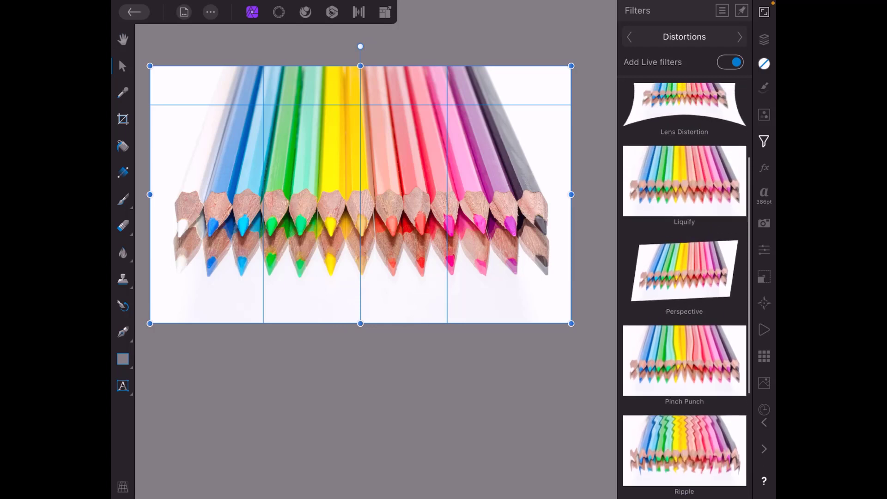
scroll("down", 3)
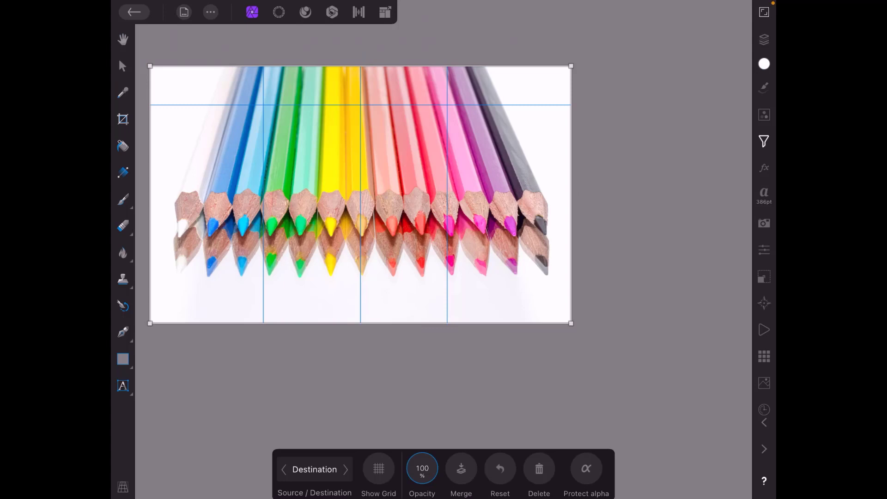
- Reveal the live Perspective filter nested under the pencils image in the Layers panel
left_click(764, 39)
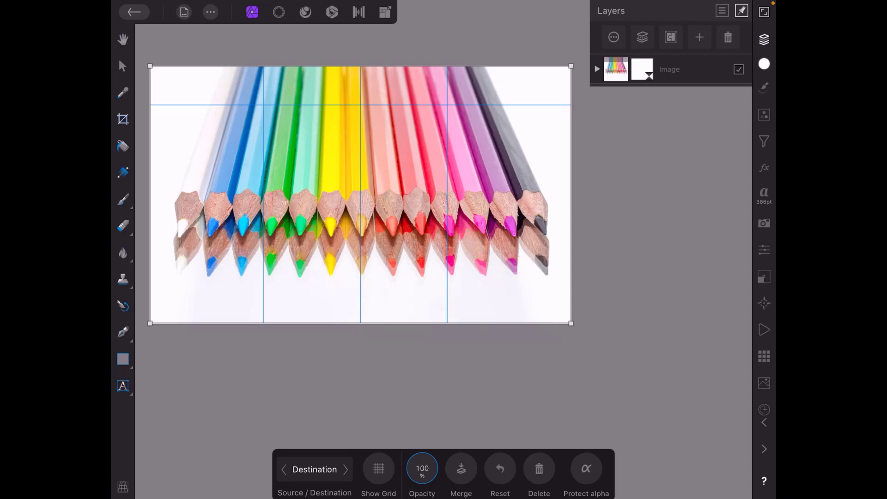
left_click(596, 69)
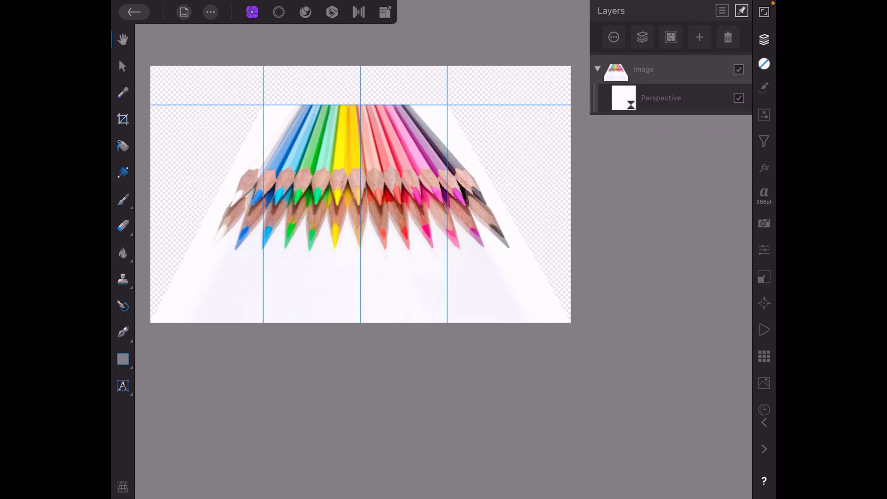
- Add a new Pixel layer beneath the image and flood-fill it with white
left_click(596, 69)
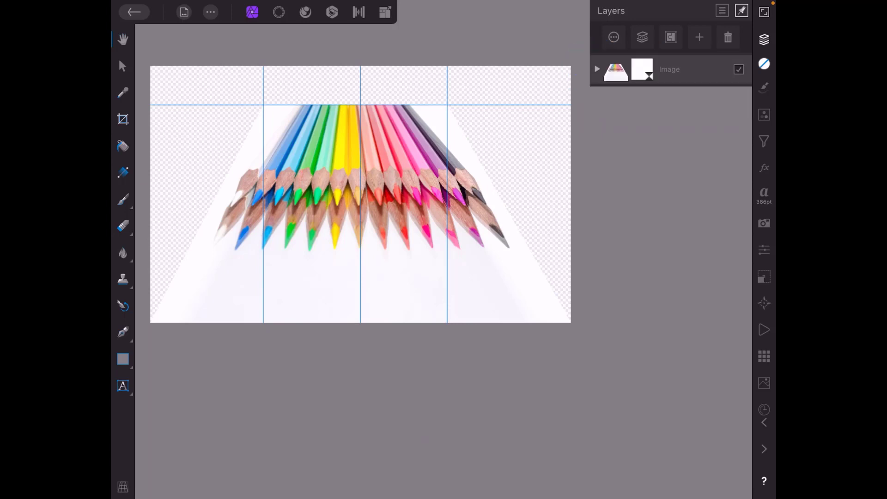
left_click(699, 37)
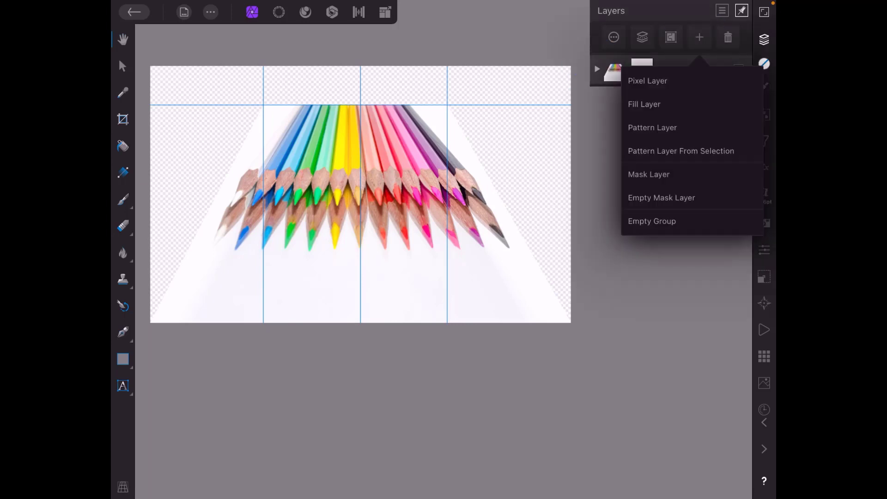
left_click(648, 81)
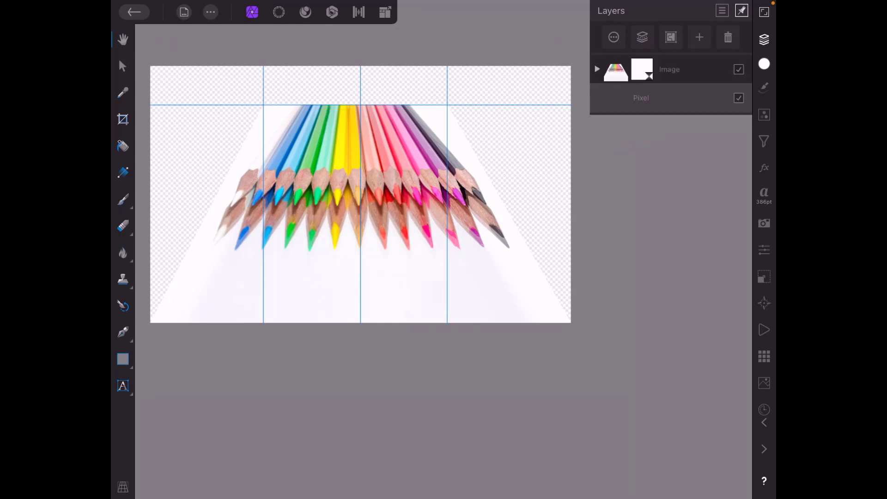
left_click(123, 146)
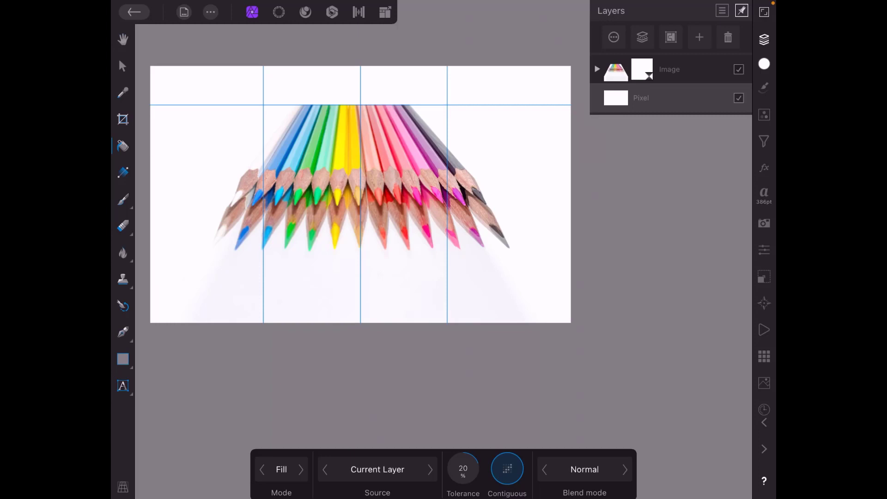
left_click(527, 96)
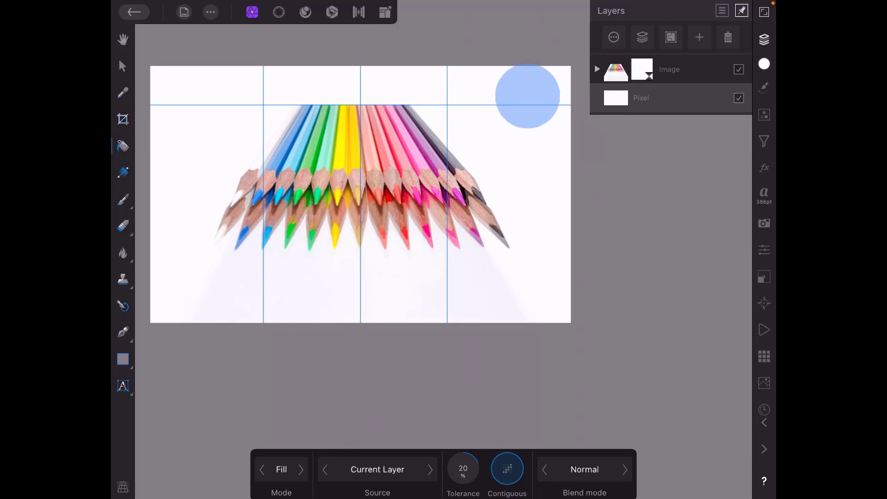
left_click(122, 66)
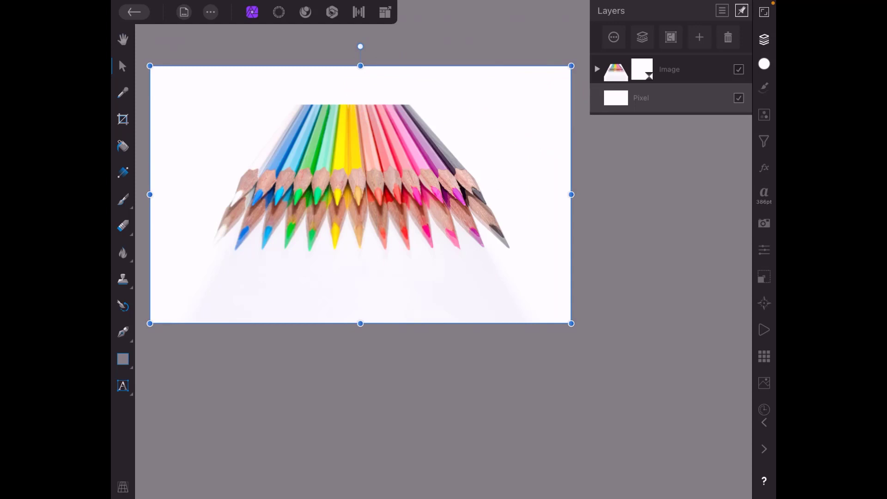
- Crop the canvas shorter at top and bottom into a wide banner and apply it
left_click(122, 119)
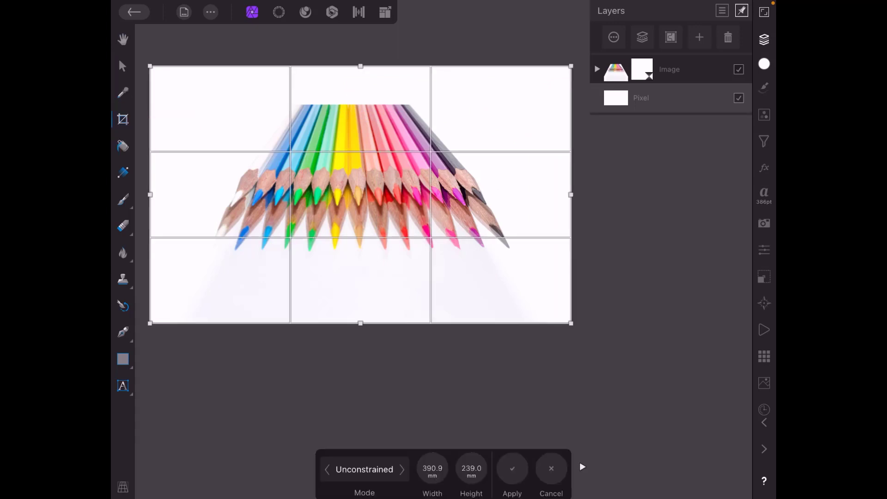
left_click_drag(360, 66, 360, 101)
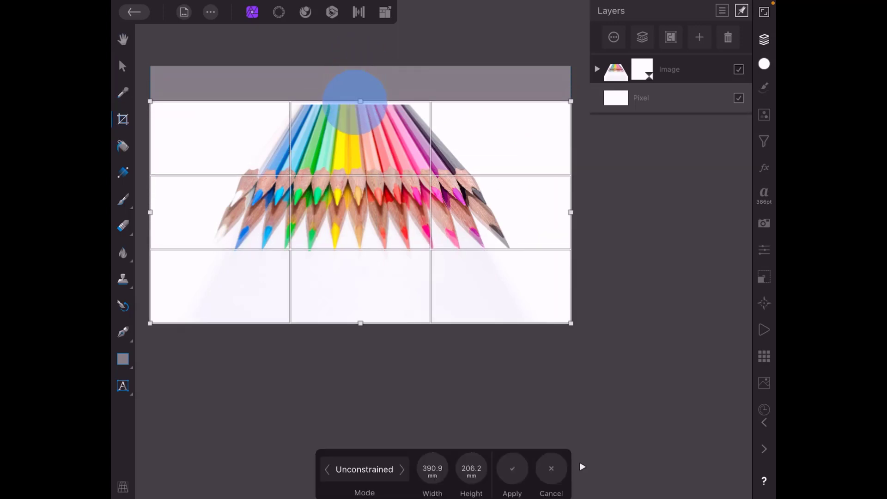
left_click_drag(360, 102, 360, 106)
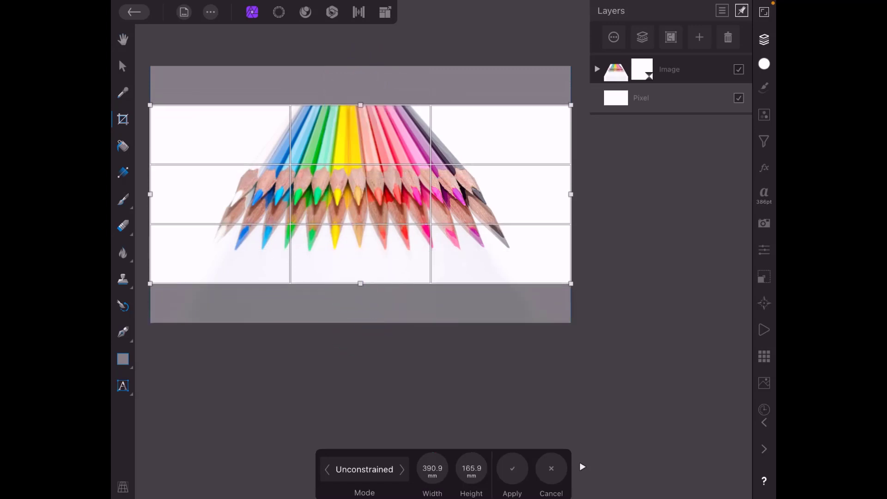
left_click(511, 468)
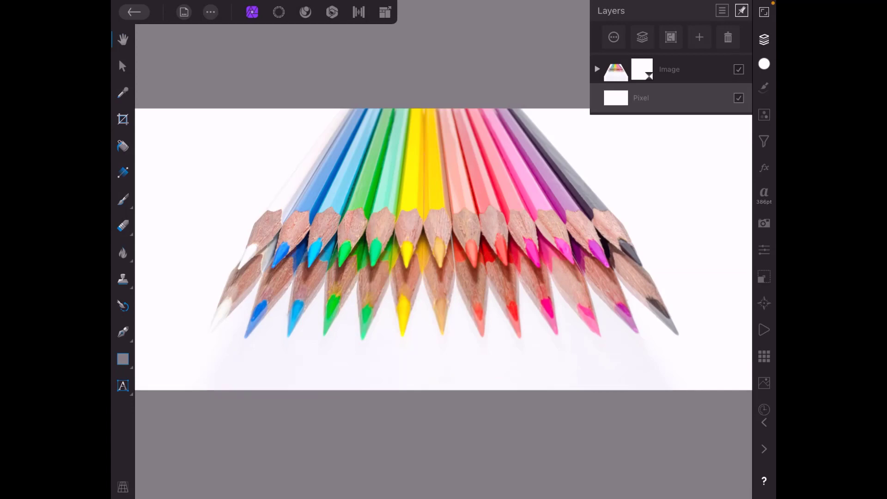
- Review the image's live Perspective filter settings, then collapse the filter list
left_click(597, 68)
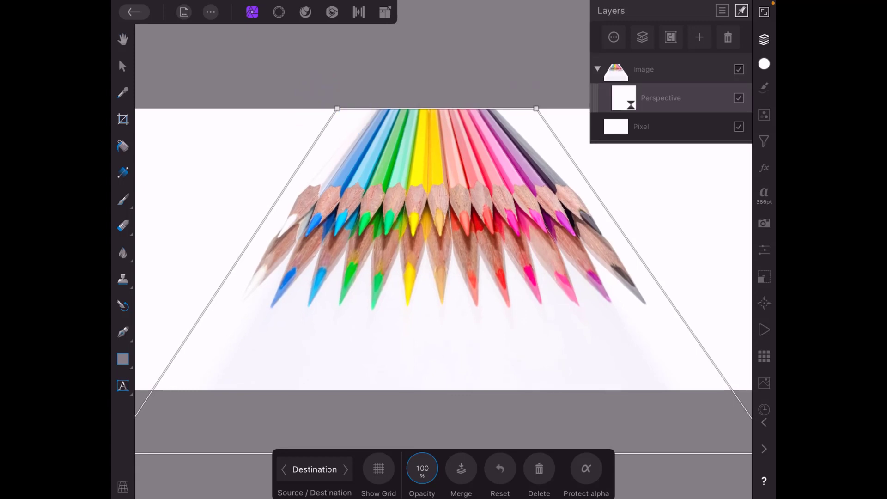
left_click(596, 69)
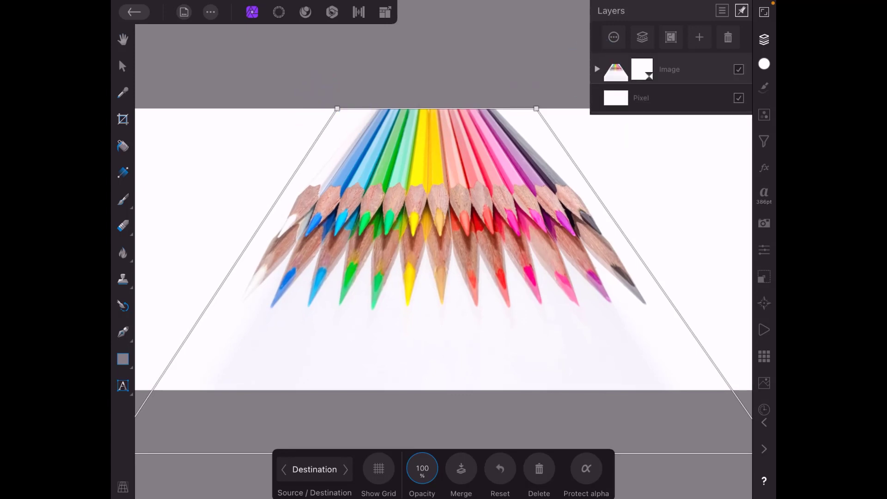